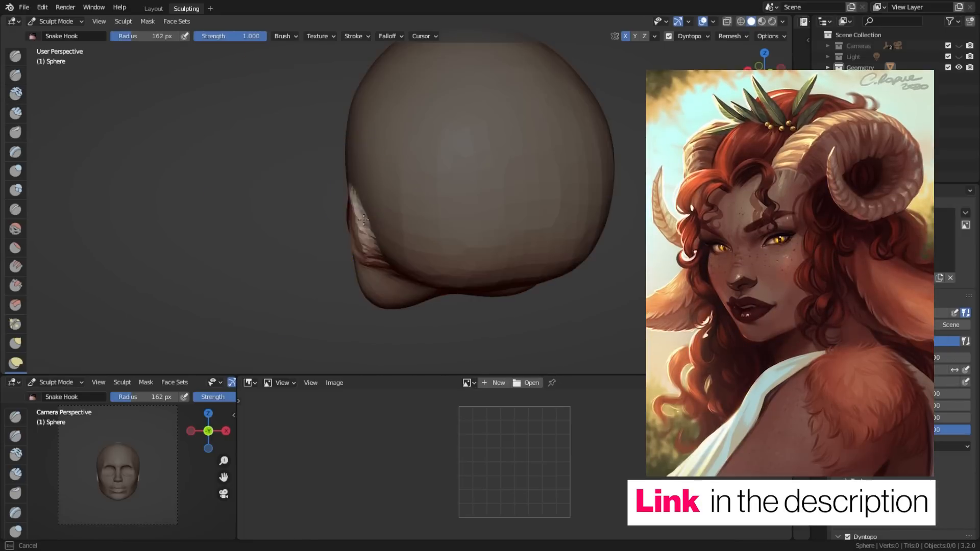
- Place the eyeball sphere in front of the head and deepen the eyelid crease
left_click(153, 8)
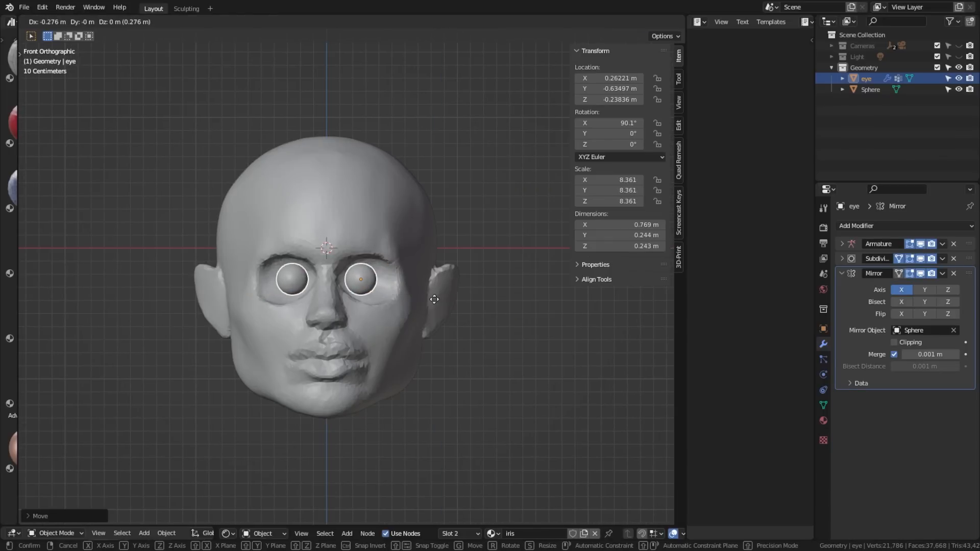
left_click(186, 8)
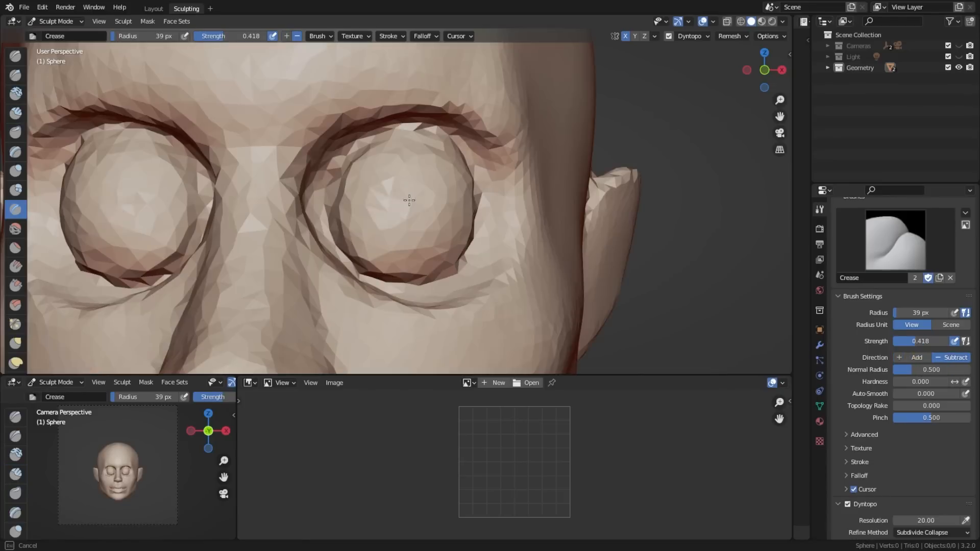
left_click(15, 113)
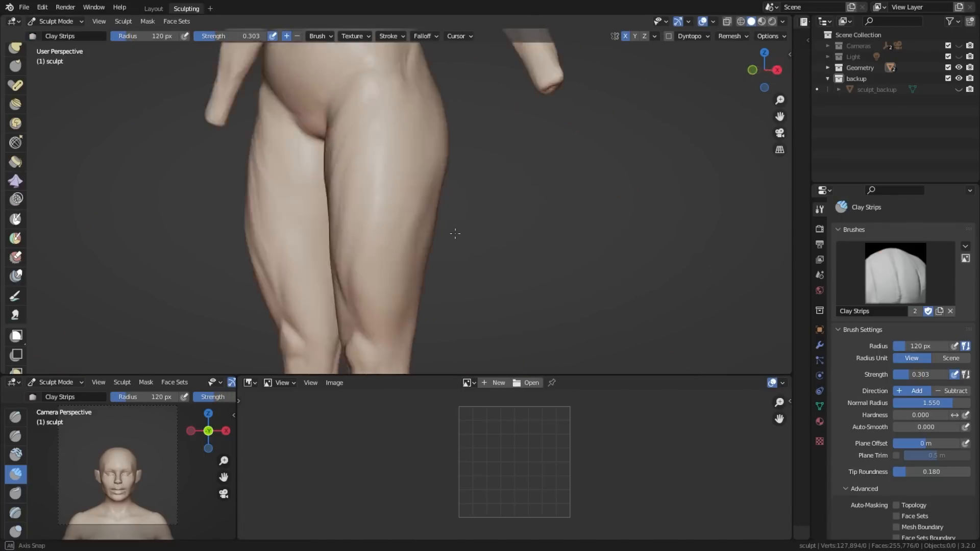
- Pull long faun ears out of the head and extrude a new point on the horn curve
left_click(153, 8)
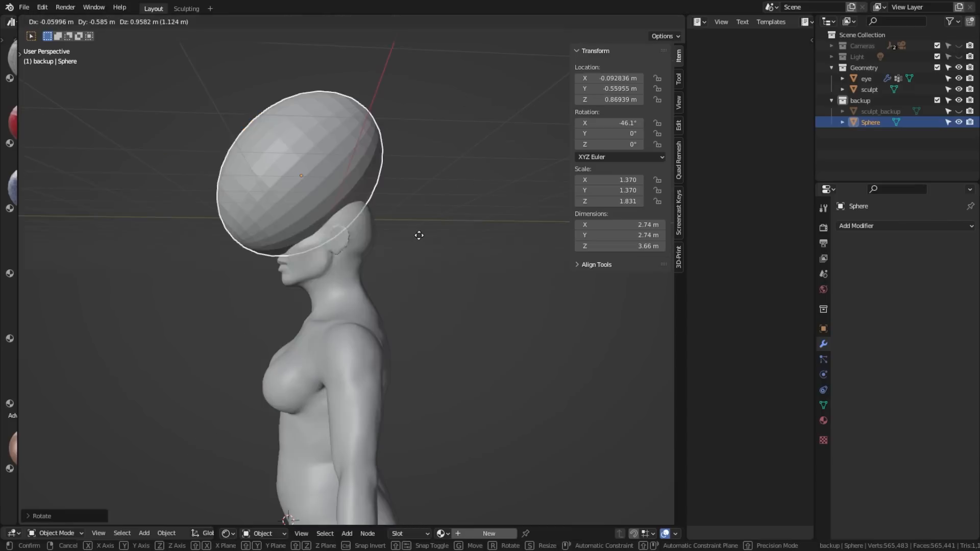
left_click(186, 8)
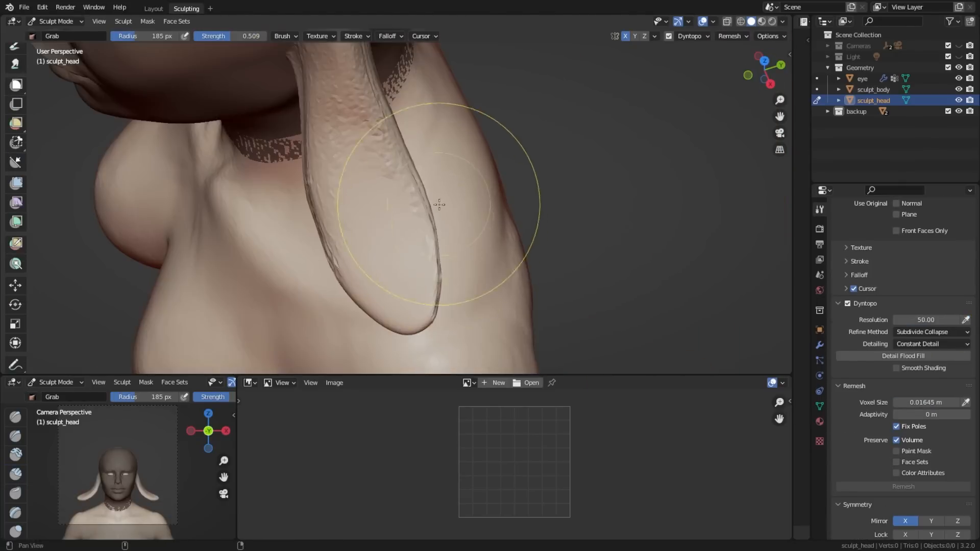
left_click(153, 8)
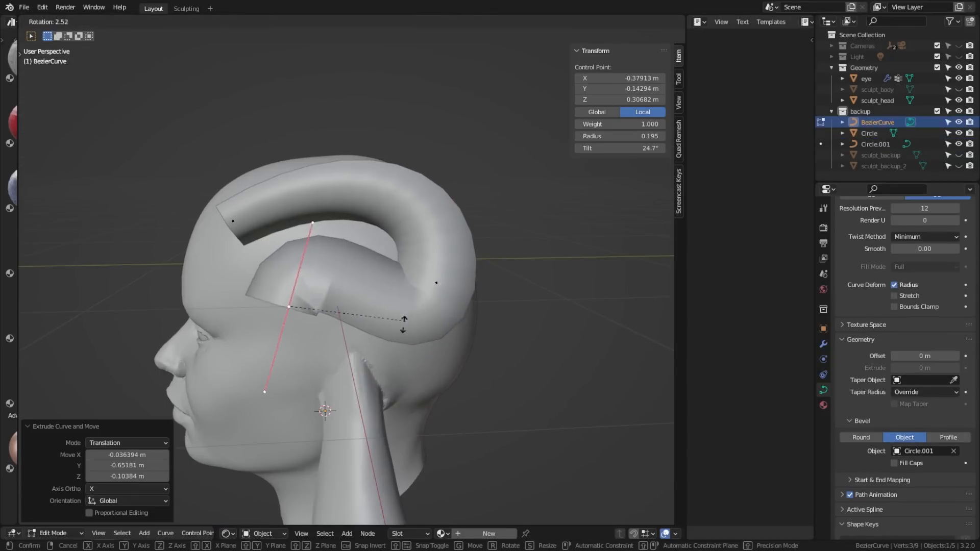
left_click(186, 8)
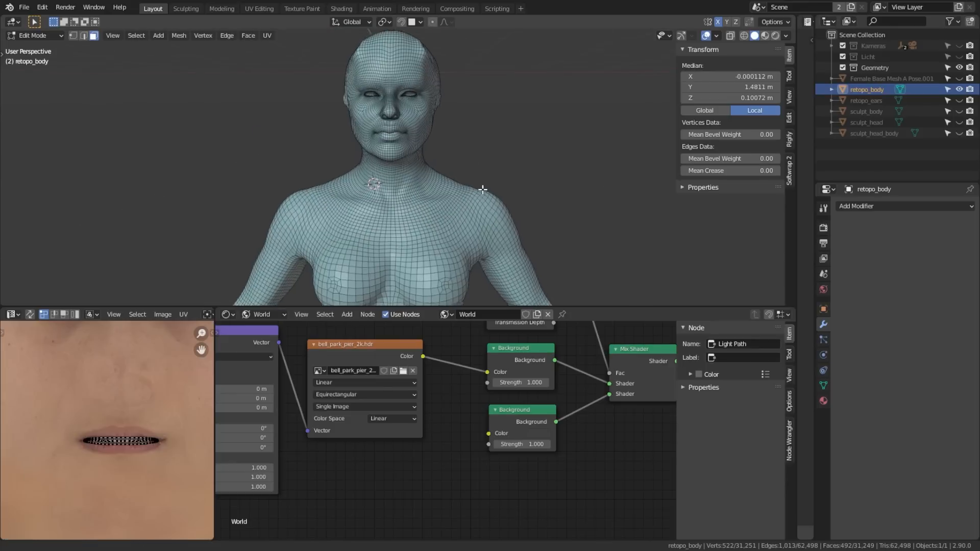
- Select the head faces and separate them into their own object via Selection
left_click_drag(481, 188, 365, 202)
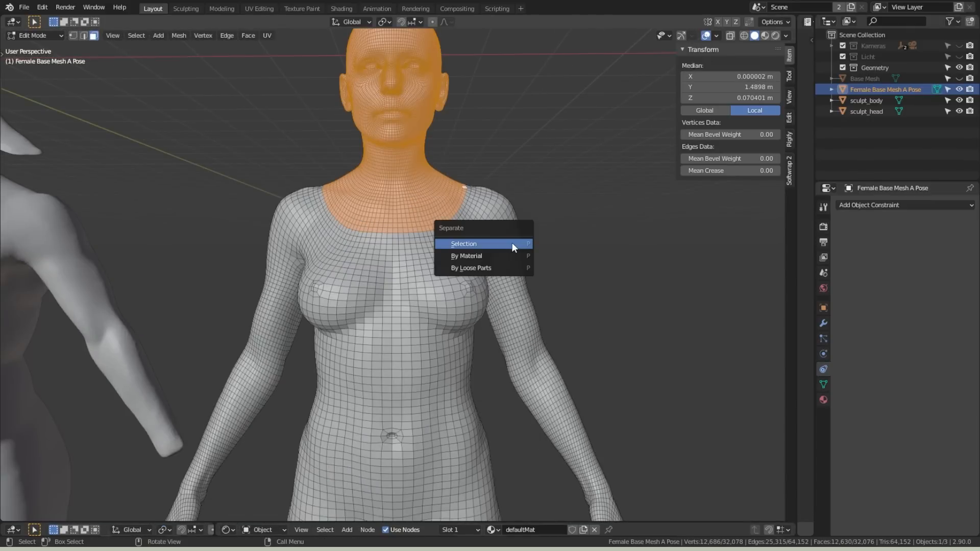
left_click(464, 244)
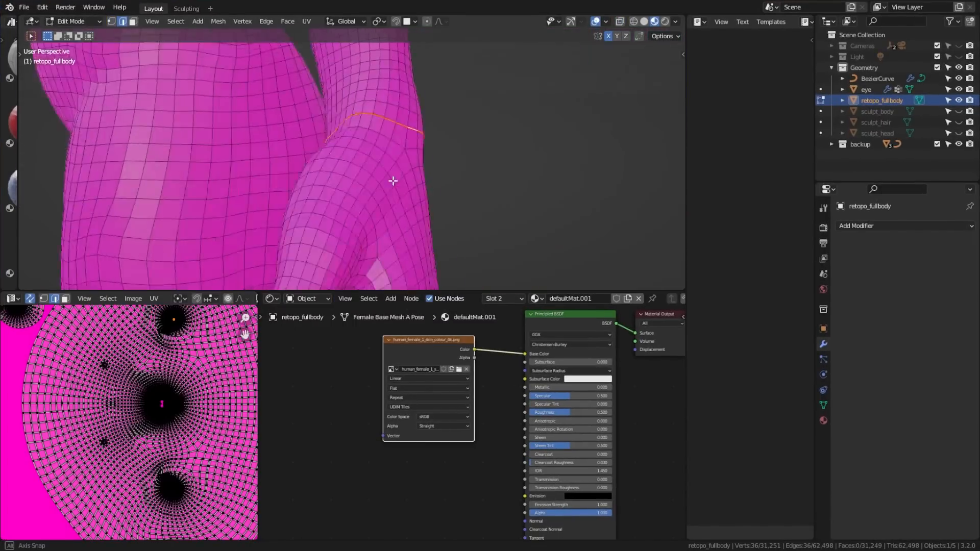
- Select the thigh edge loop and mark the chosen edges as UV seams
left_click(469, 193)
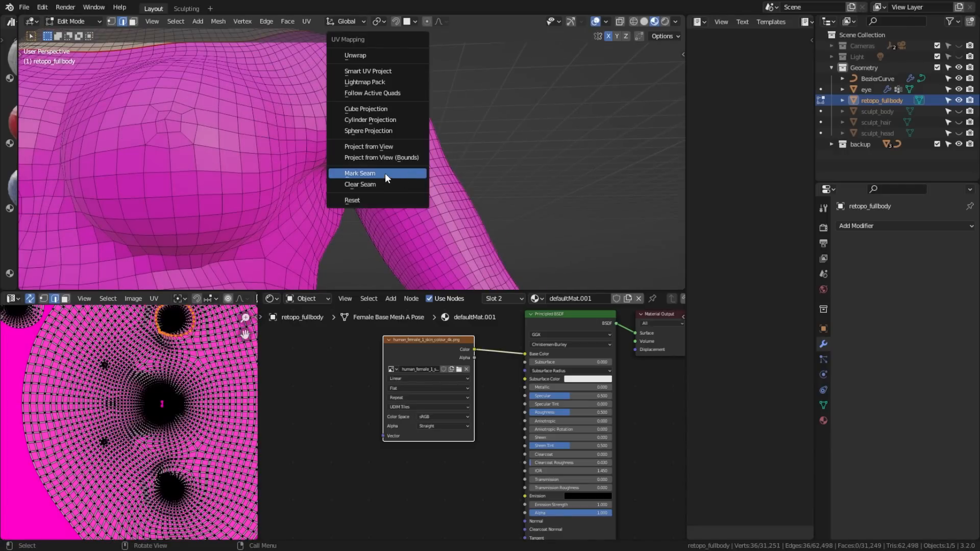
left_click(359, 174)
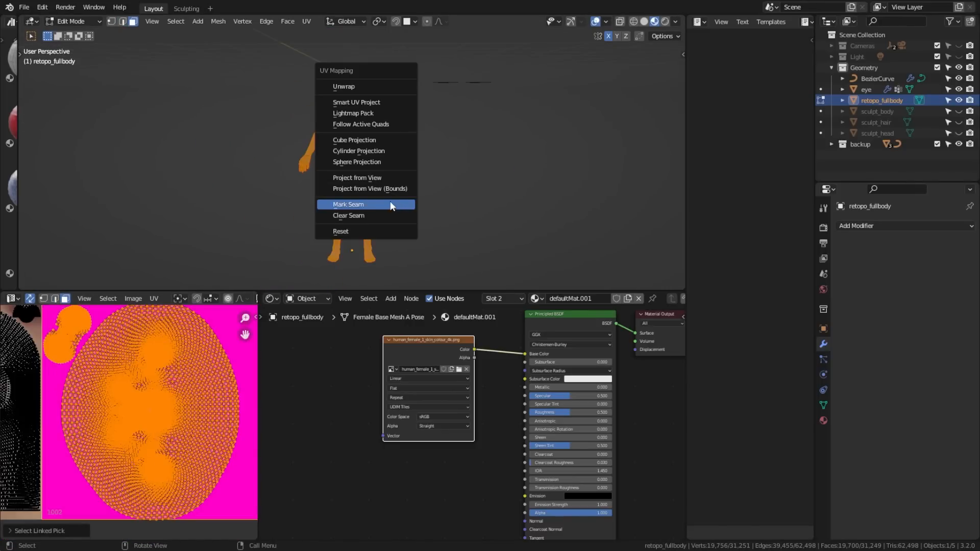
left_click(344, 86)
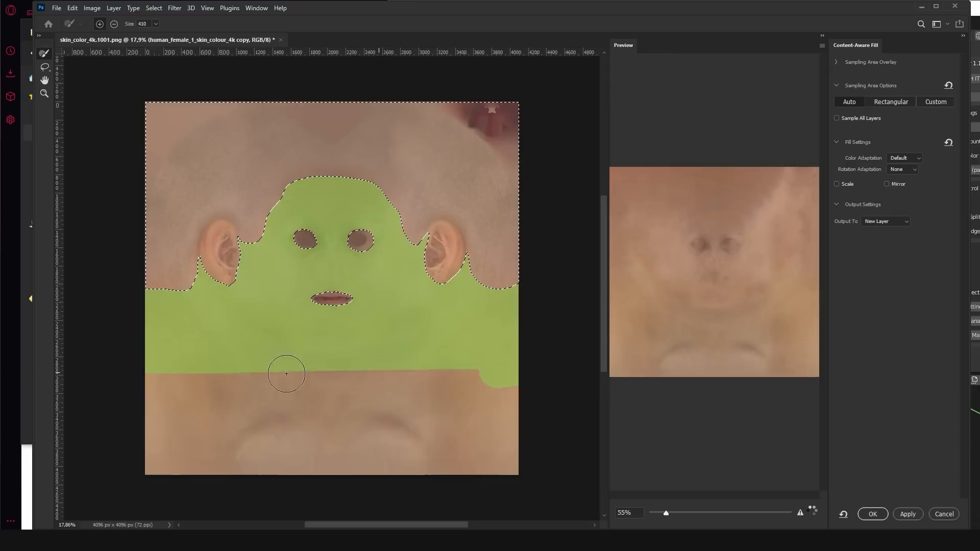
- Adjust the Content-Aware Fill sampling area over the face region
left_click_drag(286, 373, 470, 370)
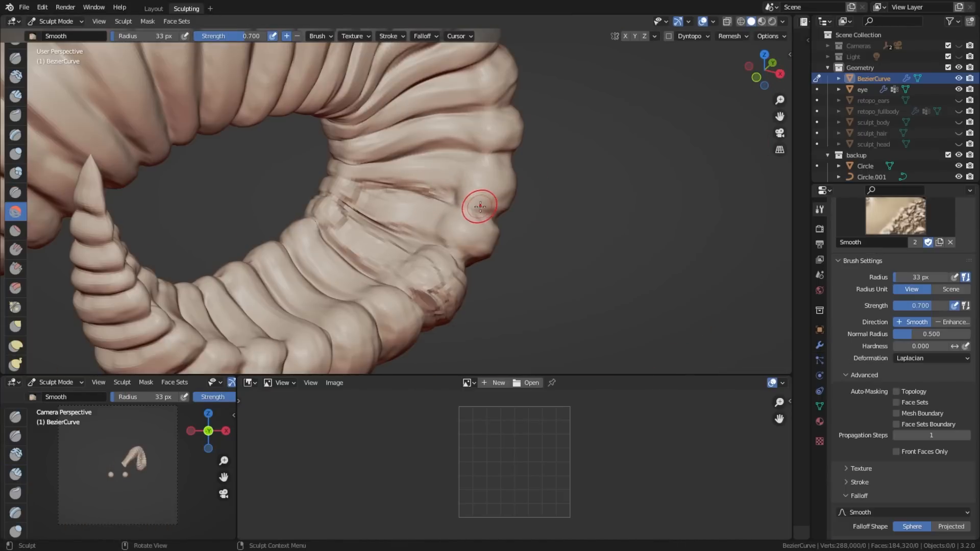
- Smooth a ridge along the sculpted ram horn with the Smooth brush
left_click(879, 112)
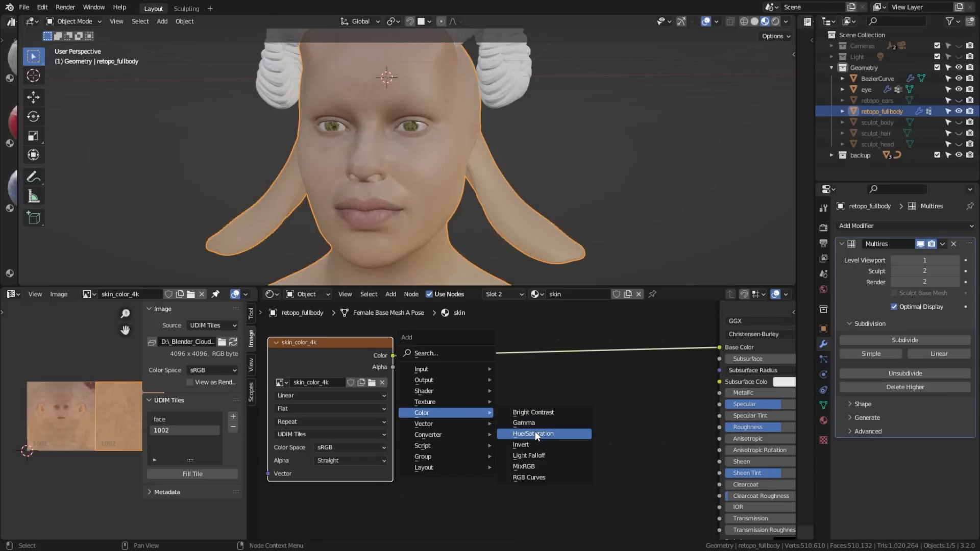
- Add a Hue/Saturation node and connect it into the material
left_click(532, 433)
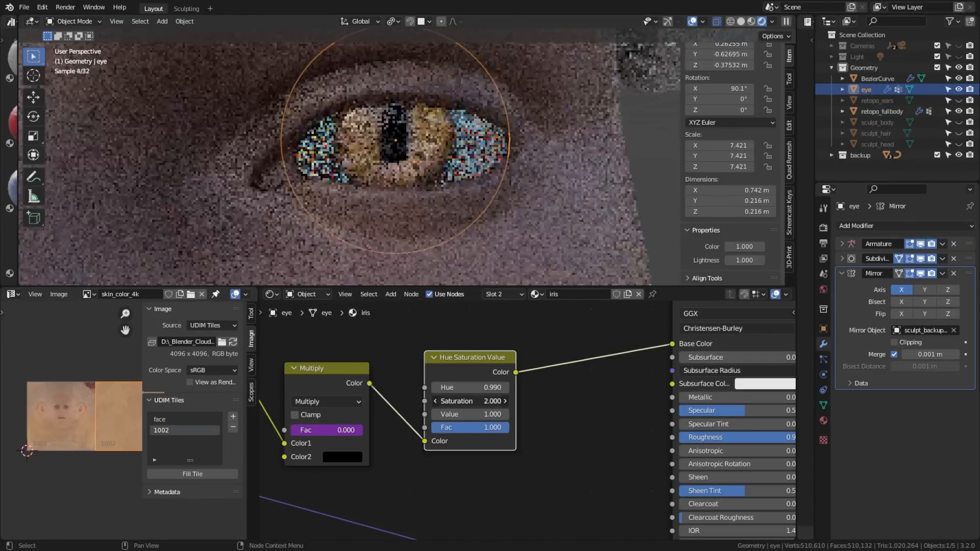
left_click(469, 400)
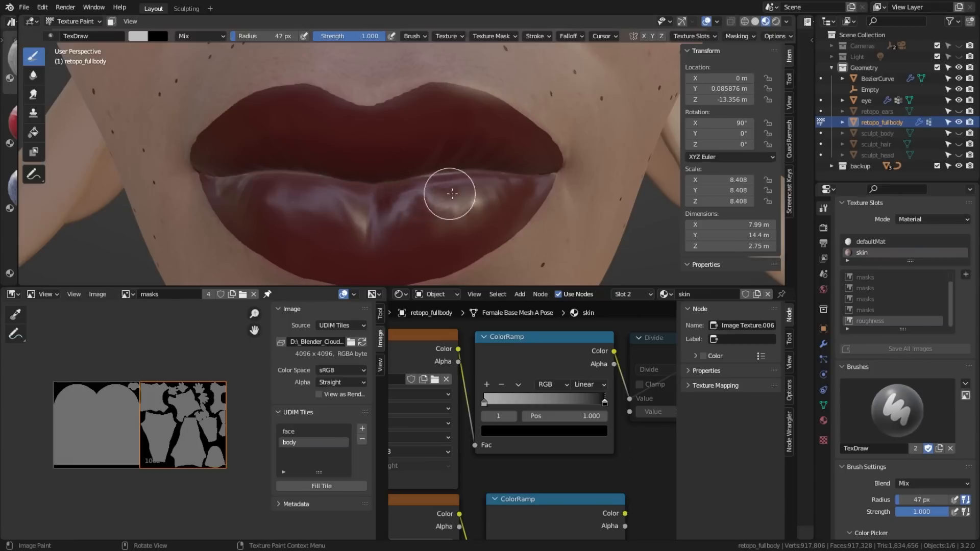
- Paint the mask texture across the lower lip with TexDraw
left_click_drag(449, 193, 381, 243)
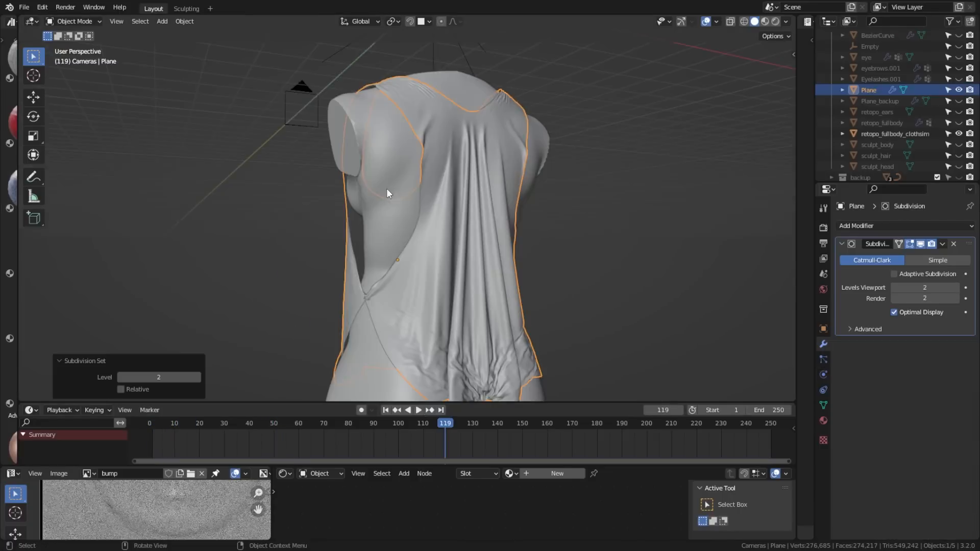
- Add Shrinkwrap to retopo_fullbody and Solidify with 0.01 m thickness, offset -1
left_click(186, 8)
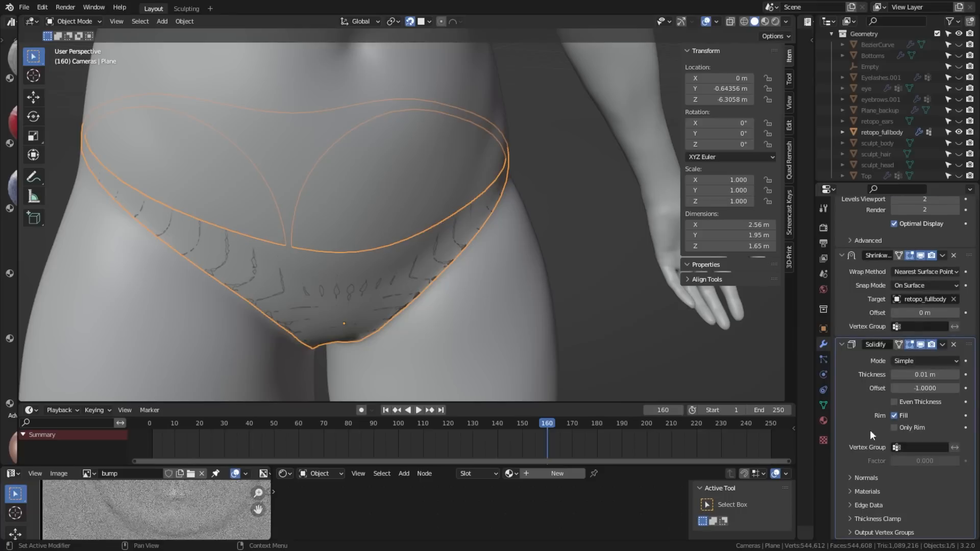
left_click(925, 388)
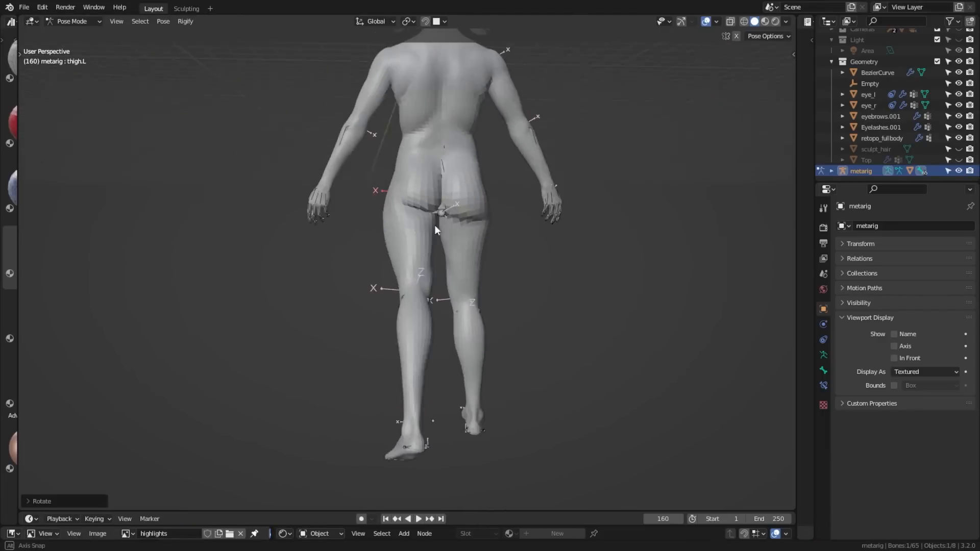
- Parent the body to the rig With Automatic Weights and inspect the vertex groups
key("ctrl+p")
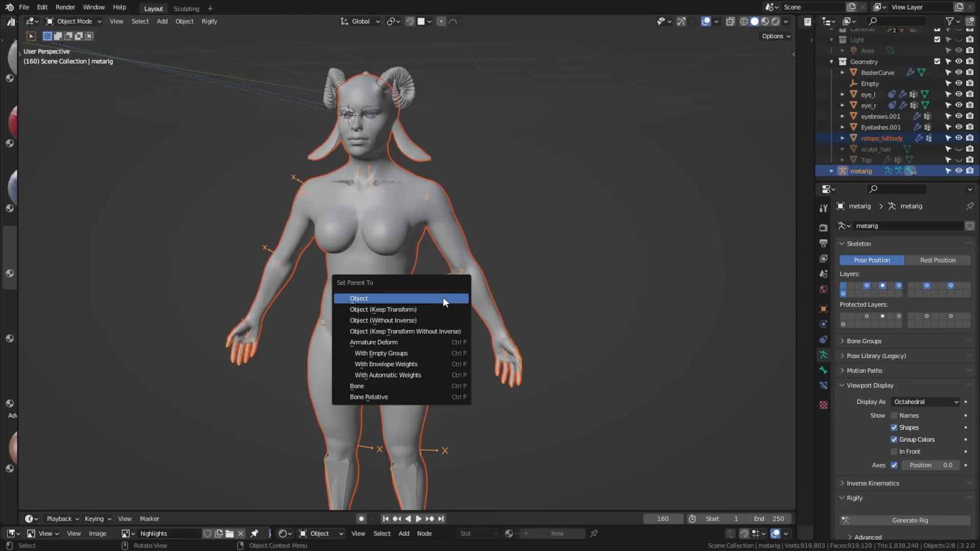
mouse_move(410, 375)
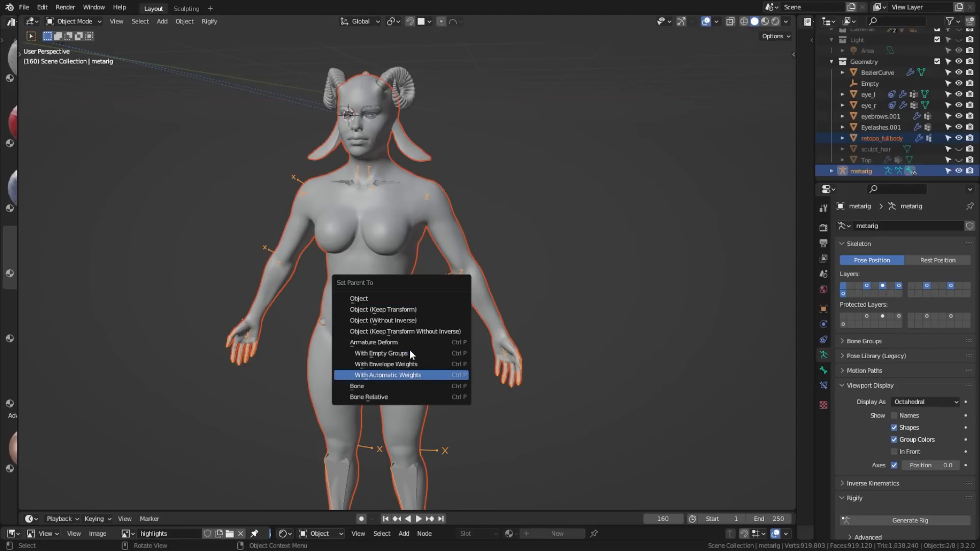
left_click(388, 375)
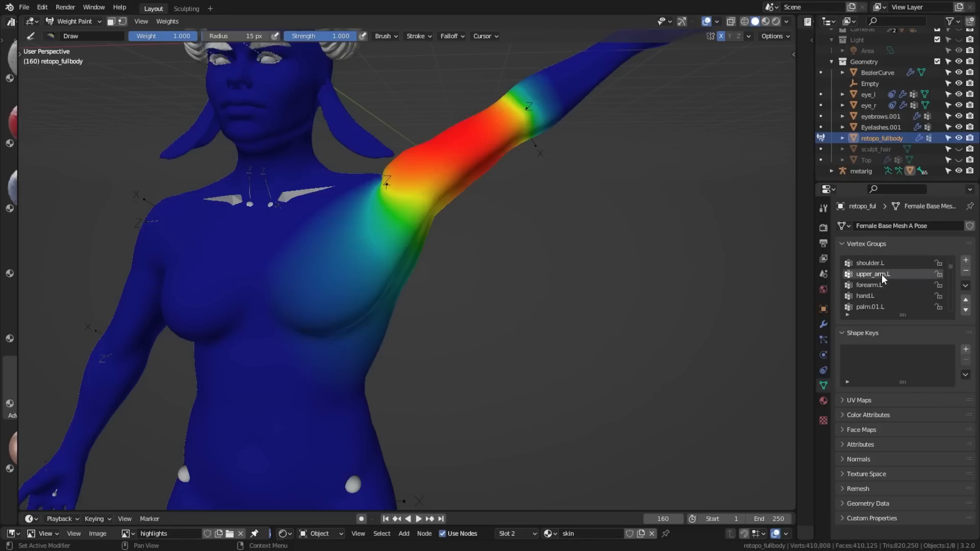
left_click_drag(394, 282, 394, 307)
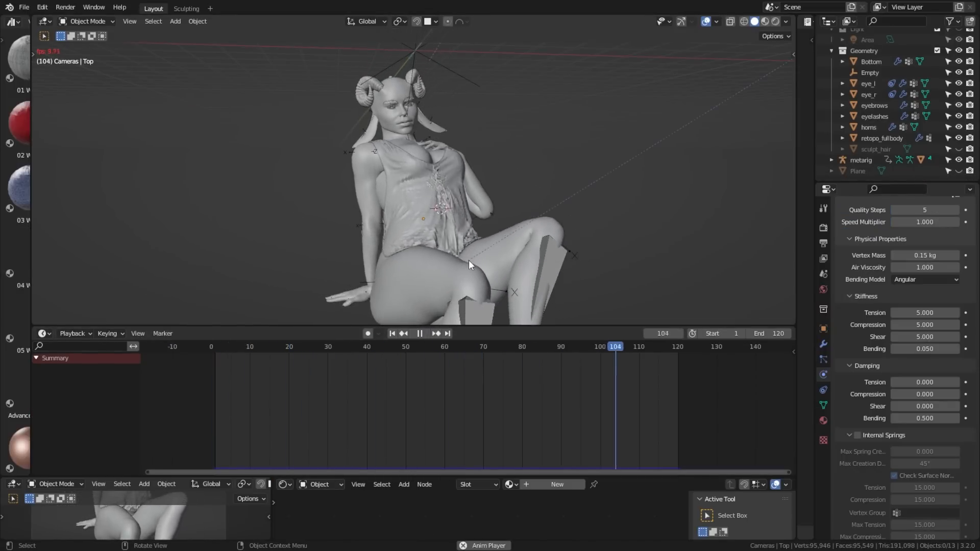
- Run the Cloth simulation on the slip dress and position Teeth_bottom inside the mouth
left_click(186, 8)
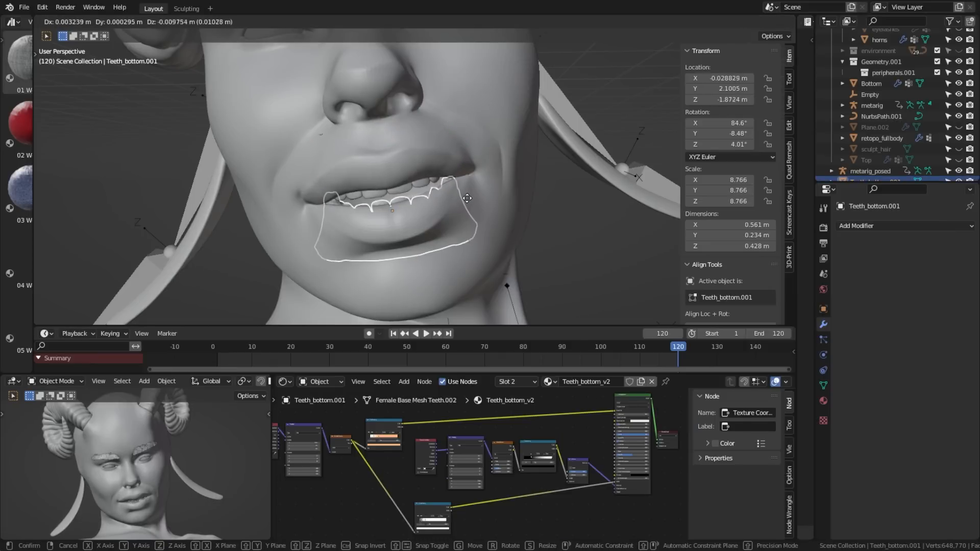
- Confirm the lower teeth placement before draping the cloth blanket over the sofa
left_click(186, 8)
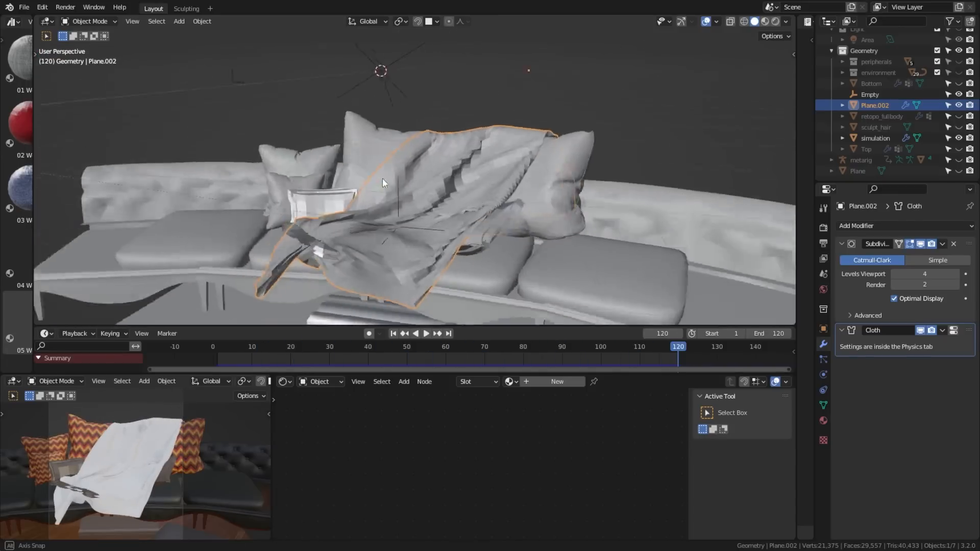
- Sculpt the Blanket with the Grab brush, tucking folds under the faun's legs
left_click(186, 8)
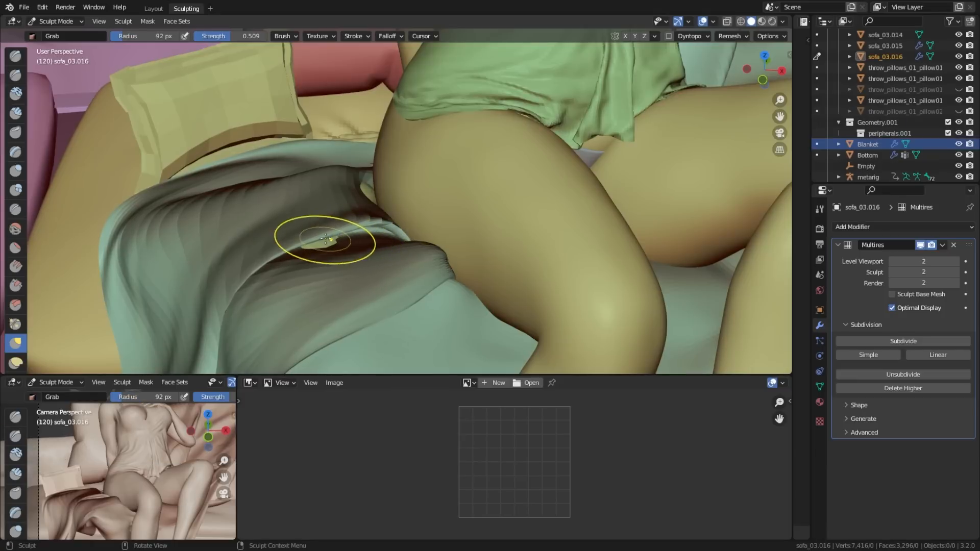
- Save the file, set up the tinted HDRI world and shape the striped Shadow plane
left_click(153, 8)
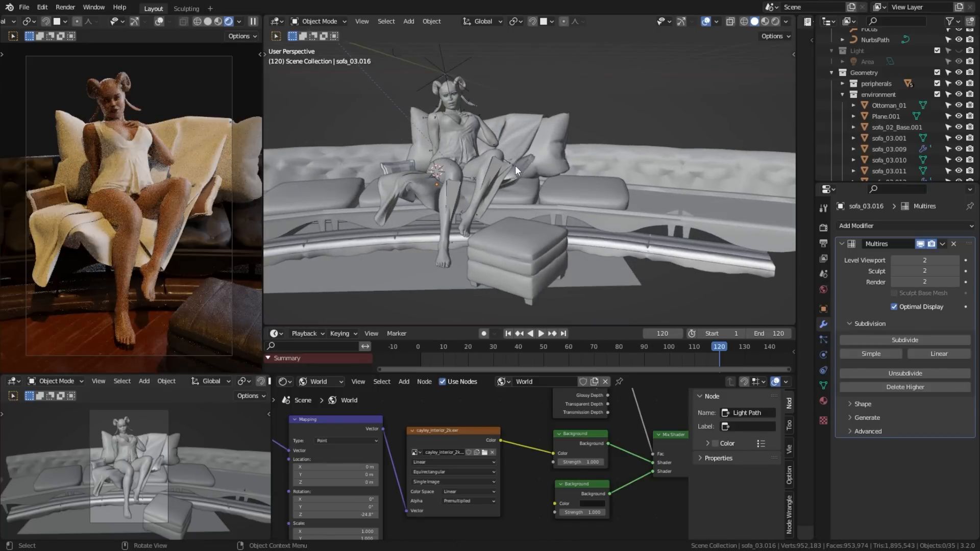
key("ctrl+s")
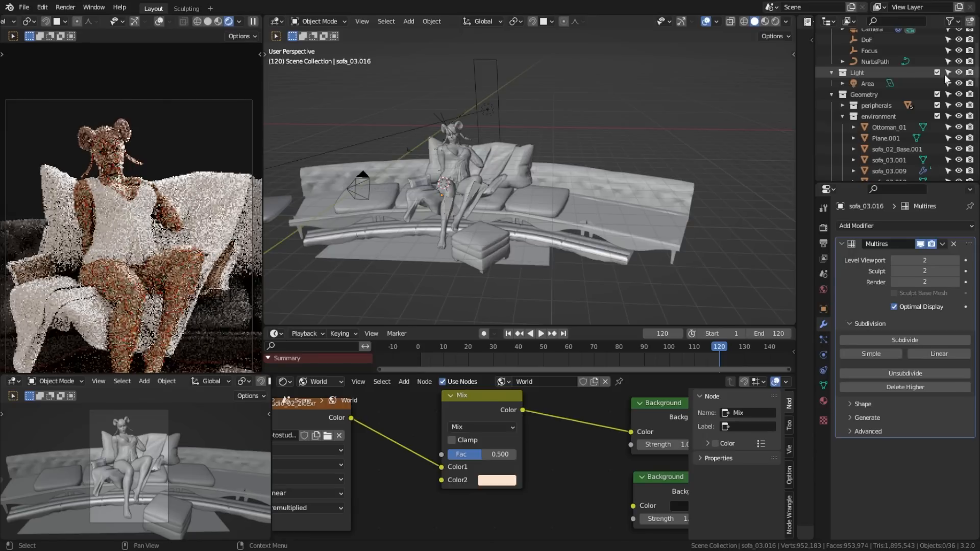
left_click(868, 83)
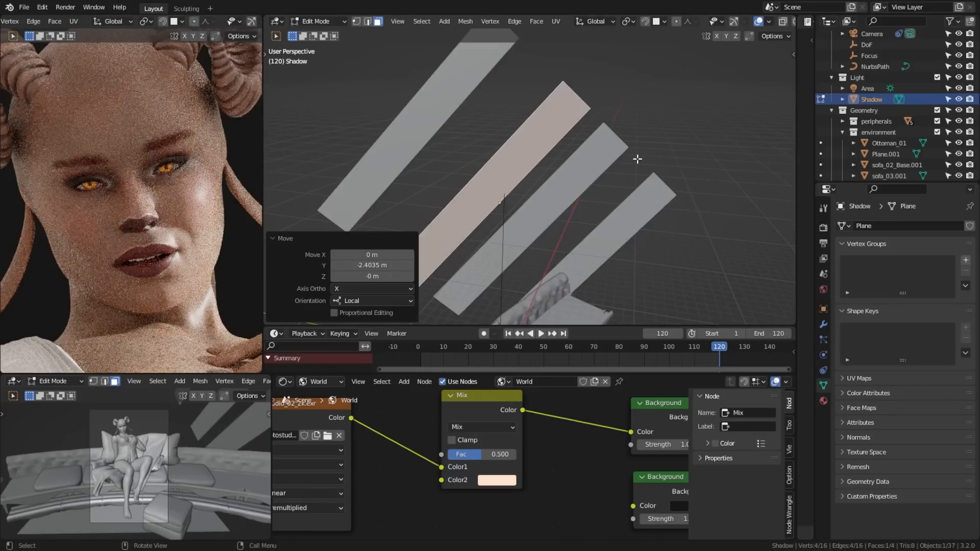
- Move within the sofa material nodes to set the Mix Color2 to deep pink
key("g")
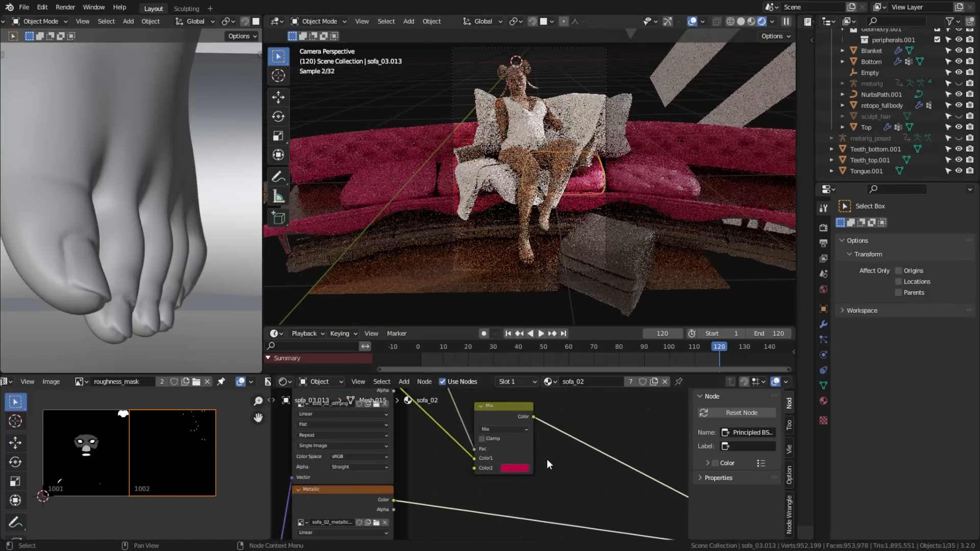
left_click(515, 469)
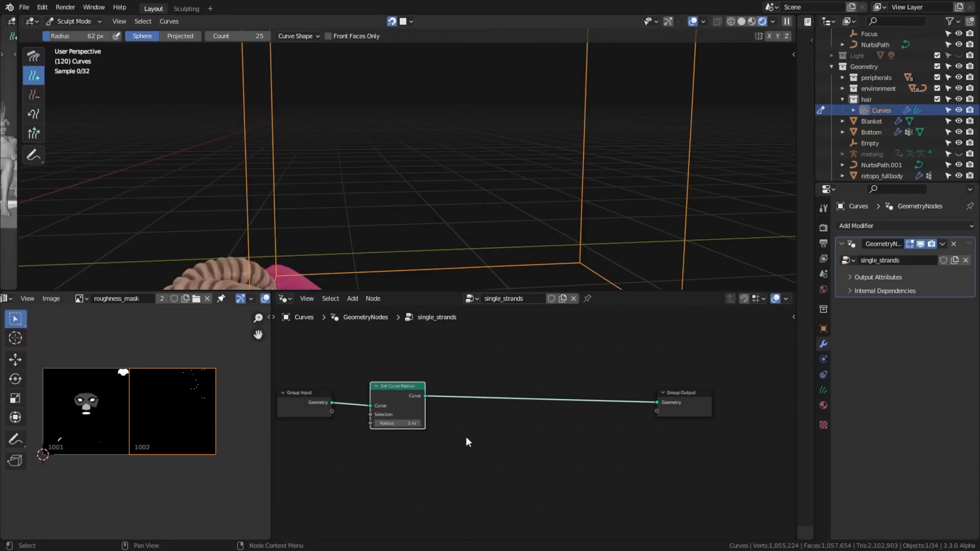
- Set the hair strand radius to .01 for the tapered thickness setup
type(".0100")
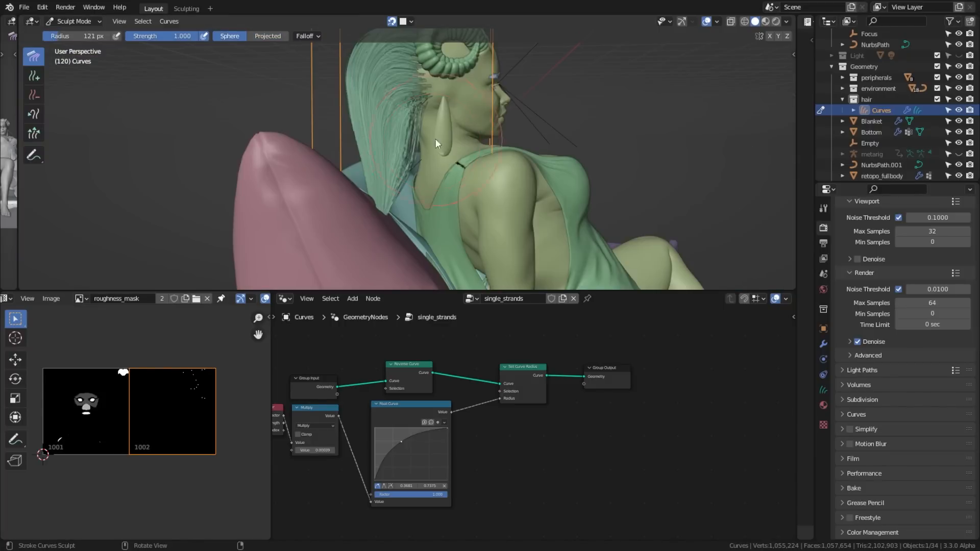
left_click_drag(438, 144, 428, 241)
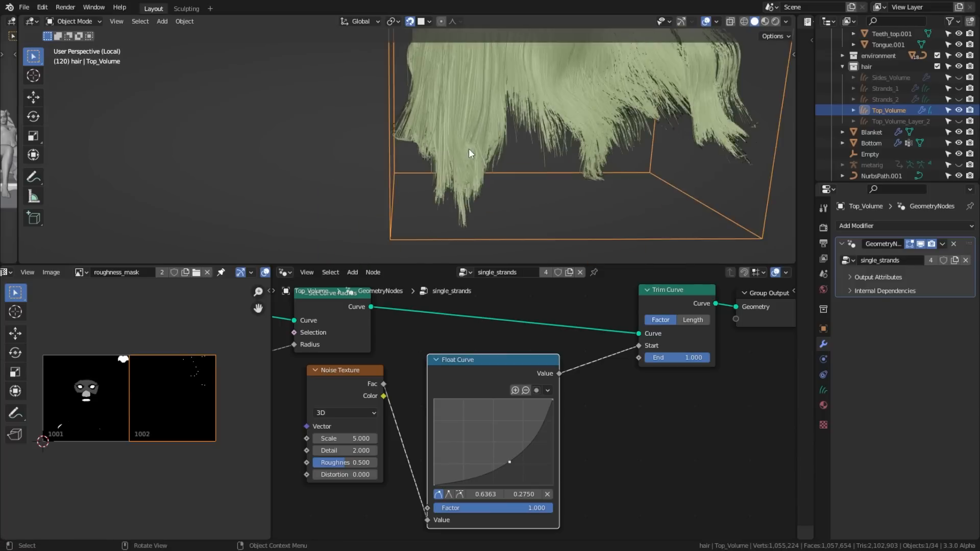
- Reshape the Float Curve point driving the Trim Curve for ragged strand ends
left_click_drag(509, 463, 510, 466)
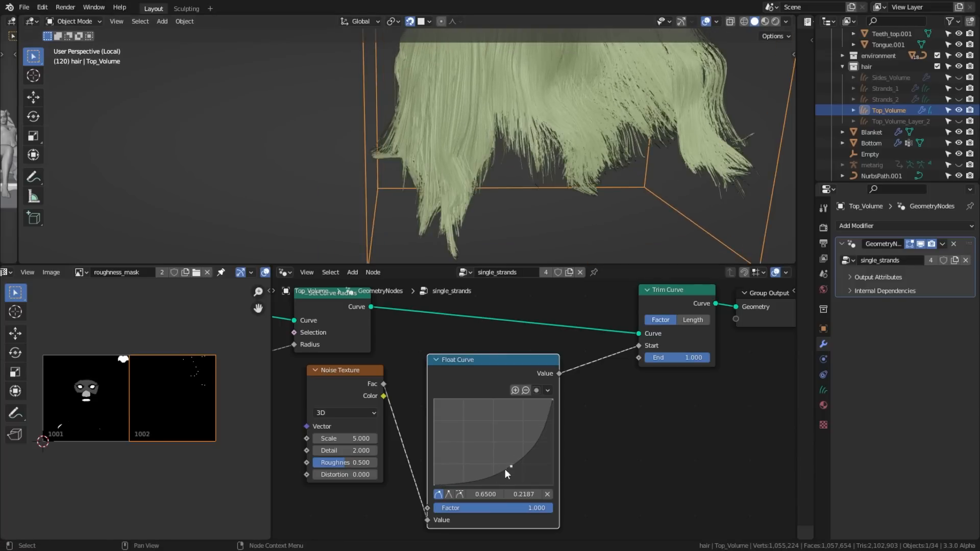